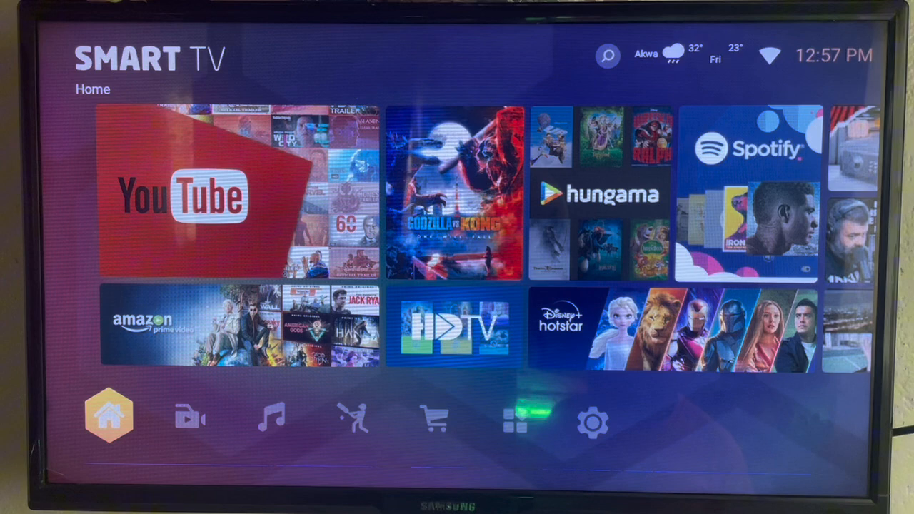
Switch from Home to the Recommend apps page, with App Store listed first.
{"action": "left_click", "coordinate": [270, 418]}
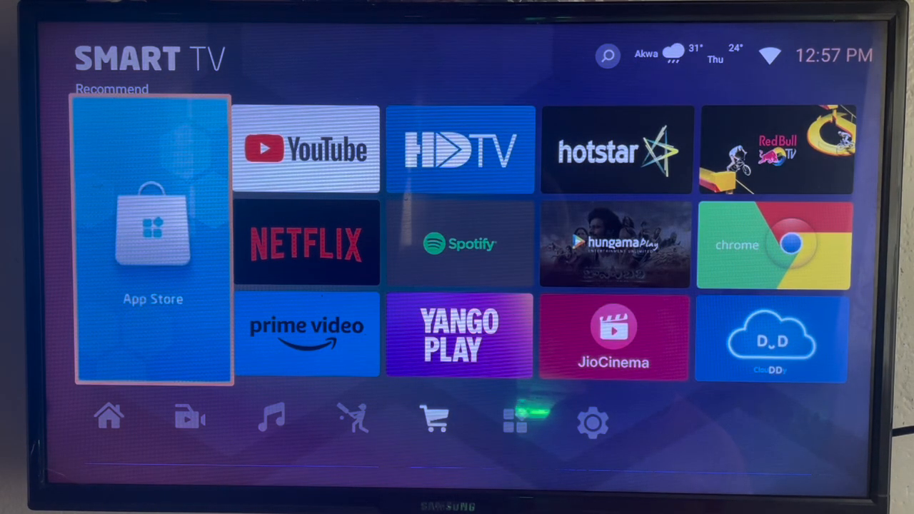
Launch the App Store from its tile to show the Popular and Top rows.
{"action": "left_click", "coordinate": [152, 240]}
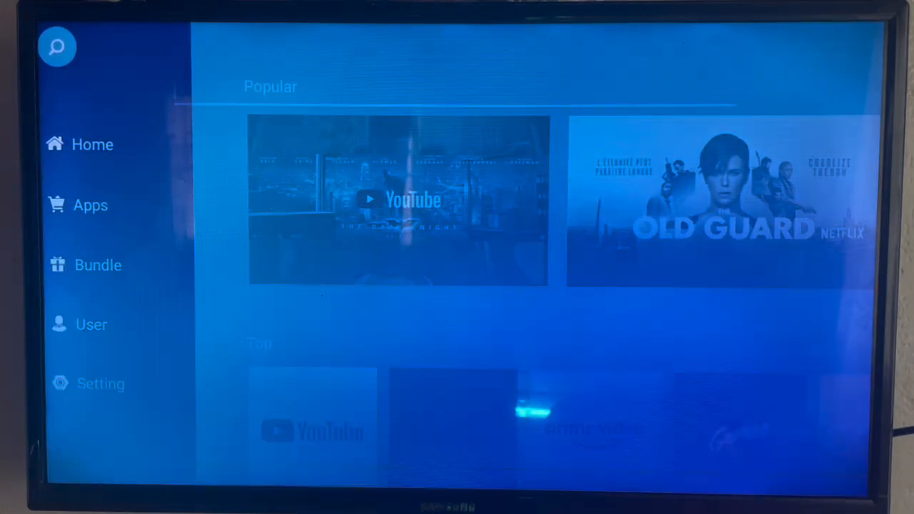
Open App Store search and spell 'kodi' on the on-screen keyboard.
{"action": "left_click", "coordinate": [58, 46]}
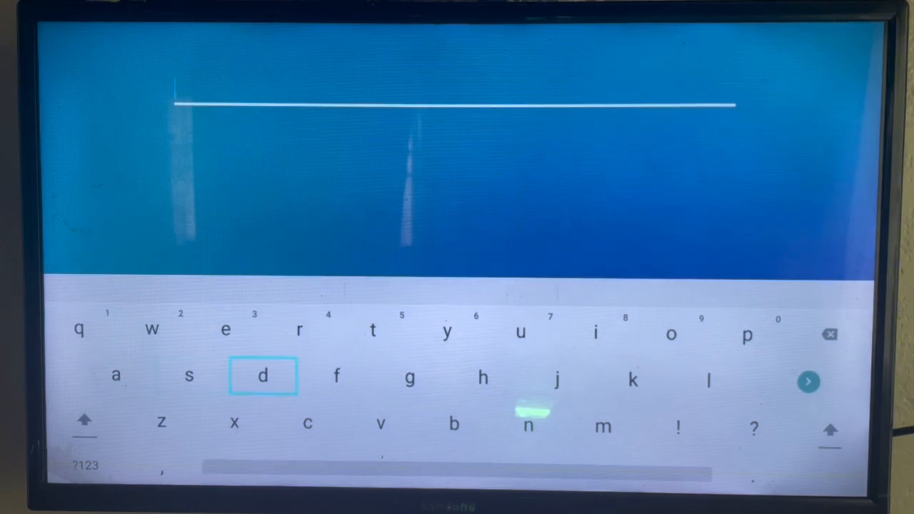
{"action": "mouse_move", "coordinate": [633, 381]}
{"action": "type", "text": "ko"}
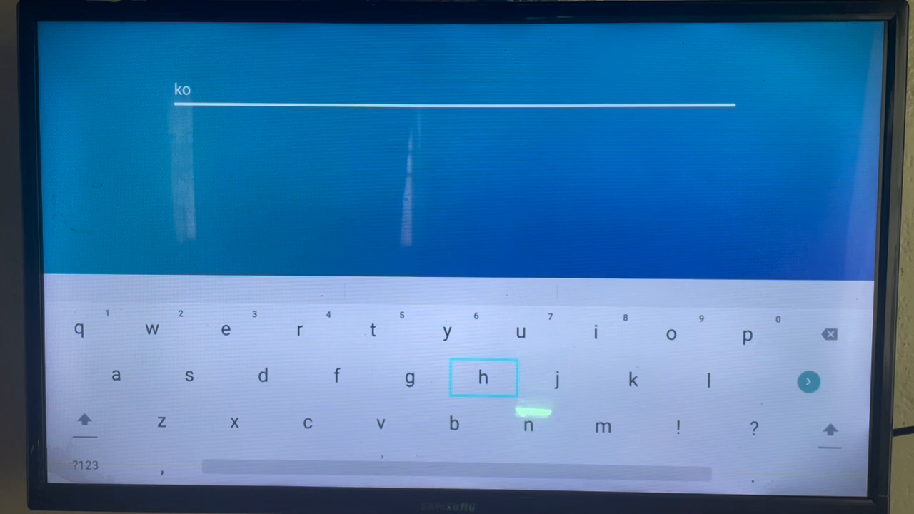
{"action": "left_click", "coordinate": [263, 377]}
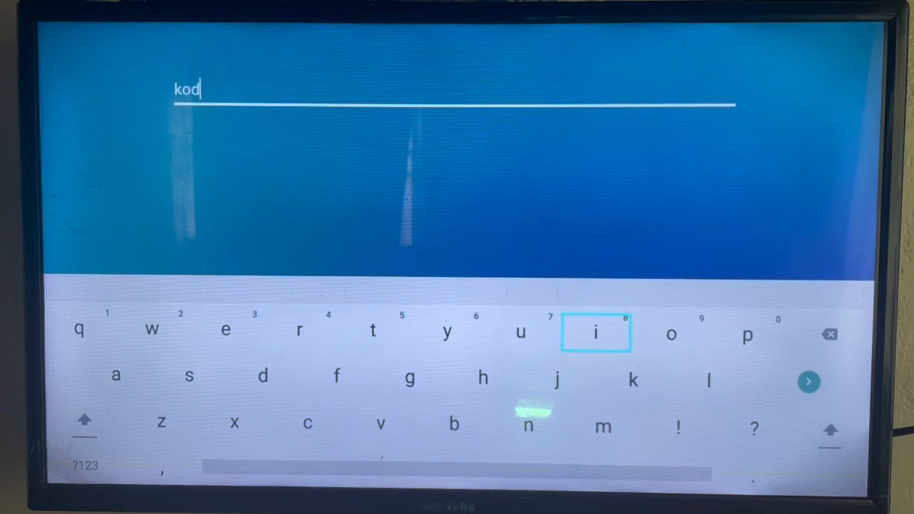
{"action": "left_click", "coordinate": [596, 333]}
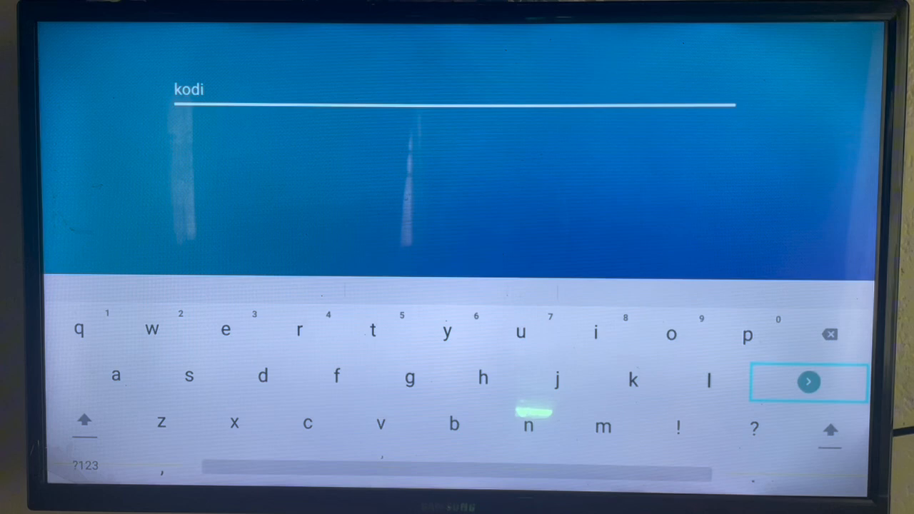
Search for 'kodi' and open the Kodi result's details page (version 21.0, 101 MB).
{"action": "left_click", "coordinate": [809, 383]}
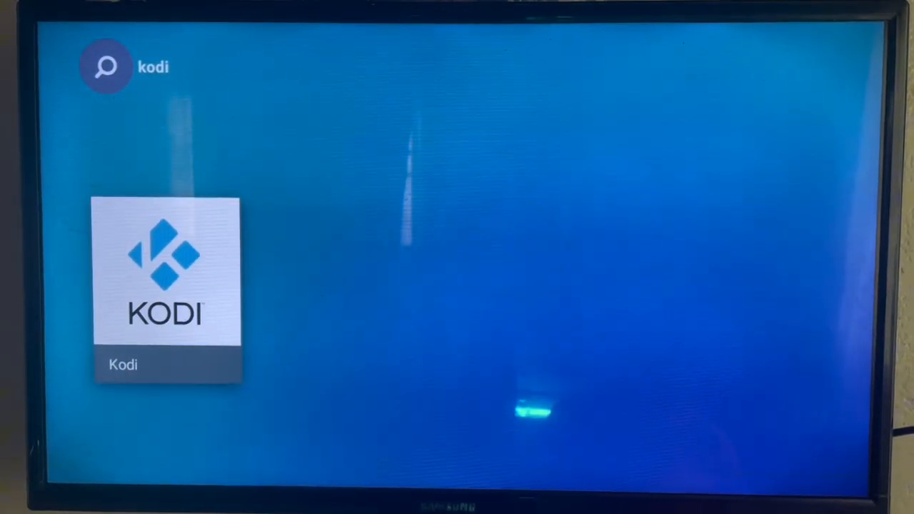
{"action": "left_click", "coordinate": [166, 272]}
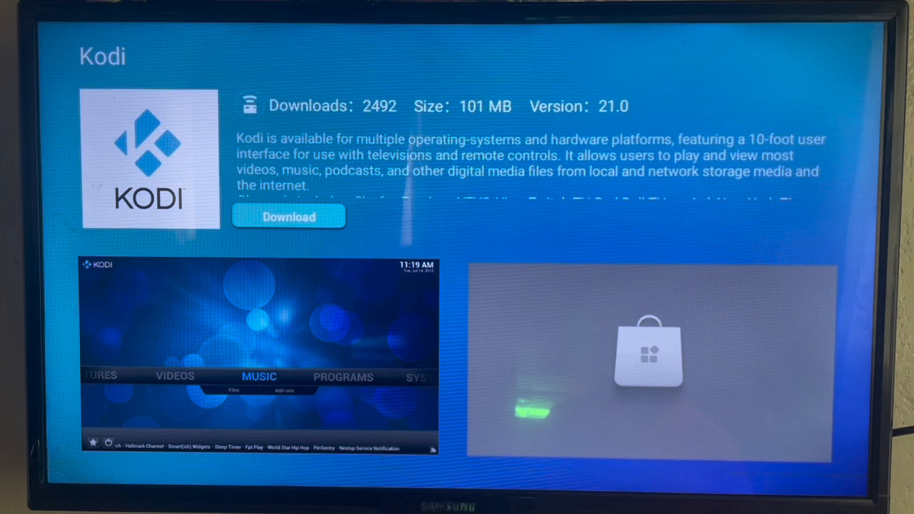